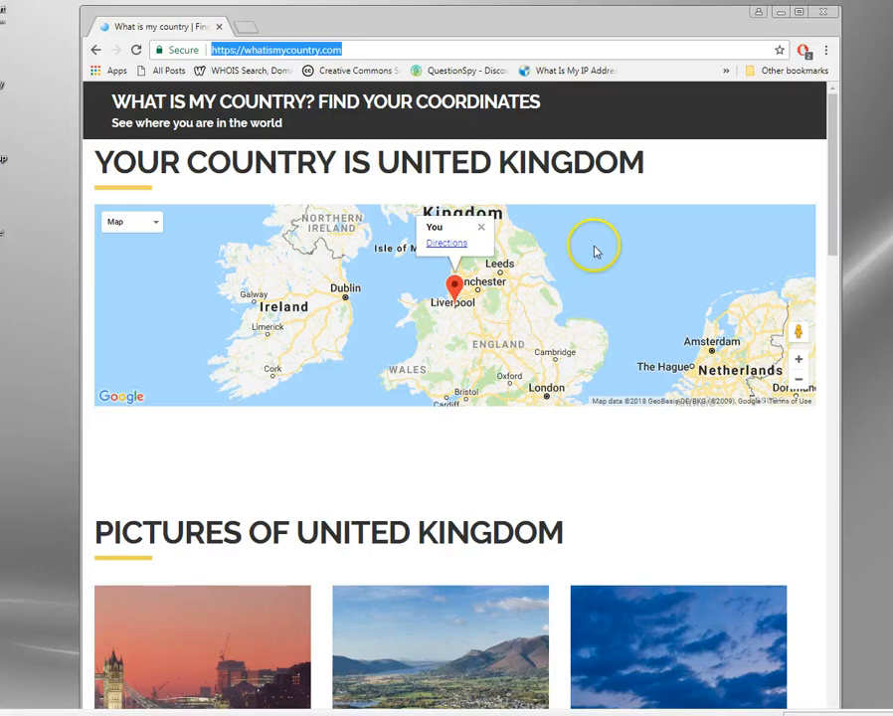
mouse_move(448, 334)
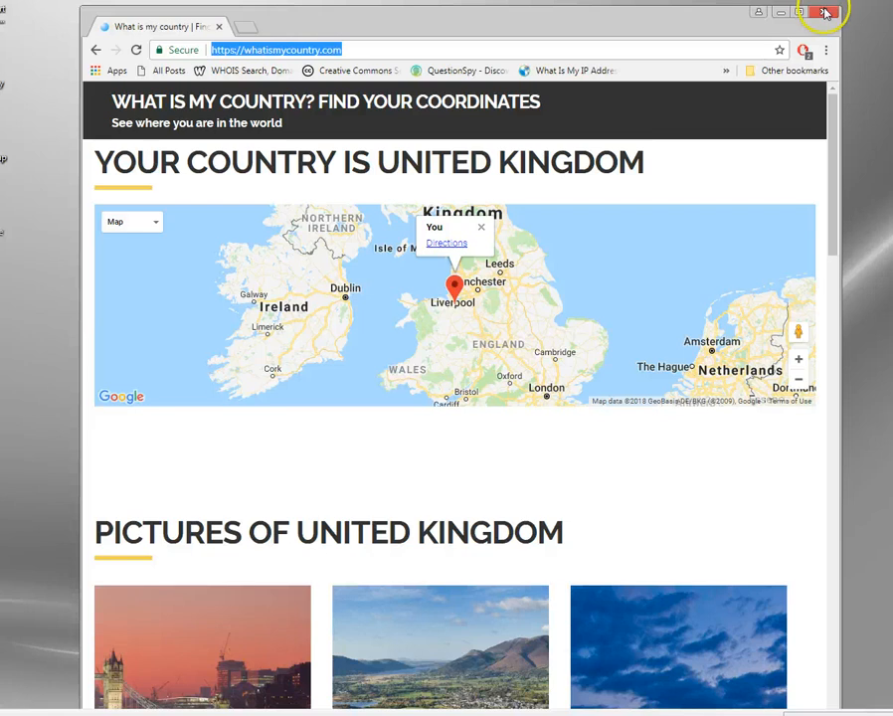
mouse_move(825, 12)
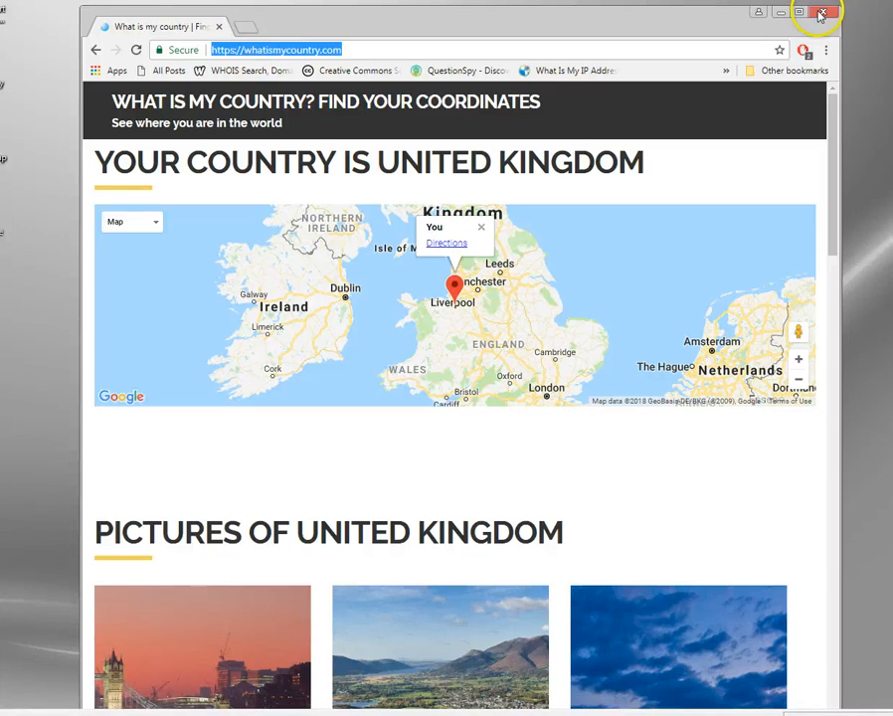
mouse_move(824, 13)
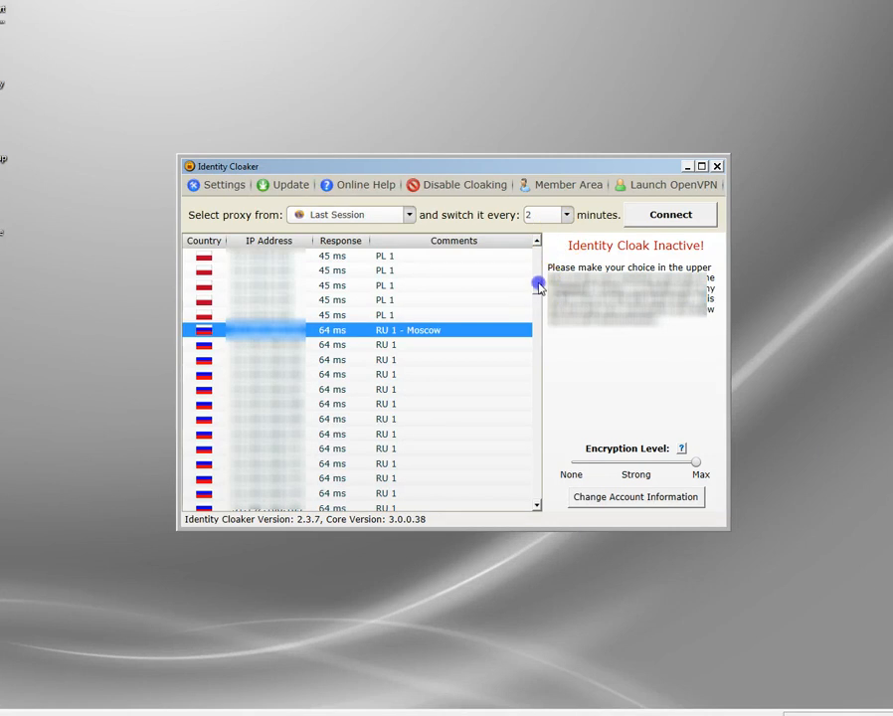
scroll(down, 3)
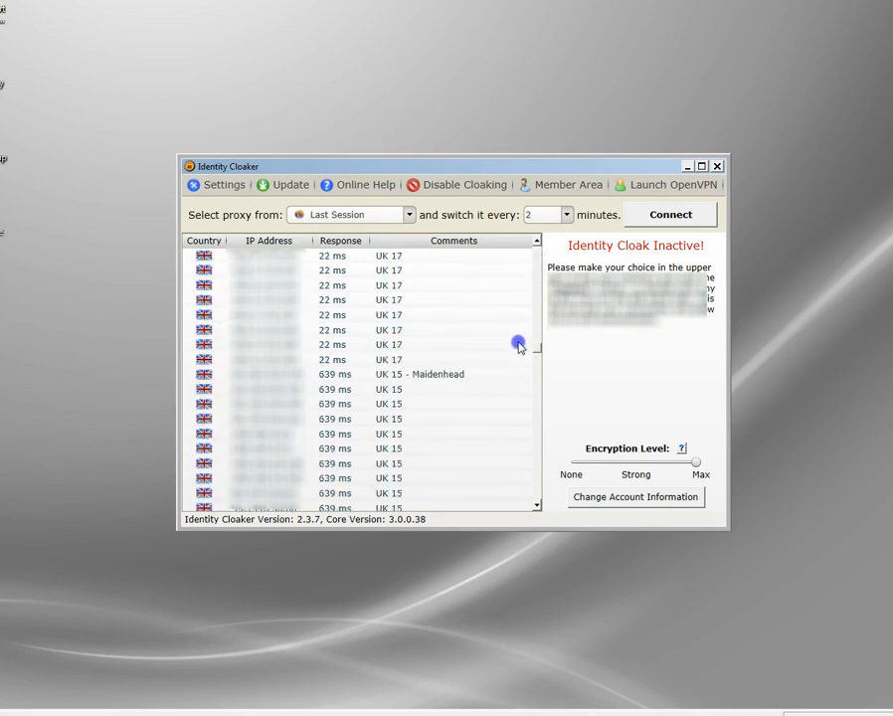
scroll(down, 3)
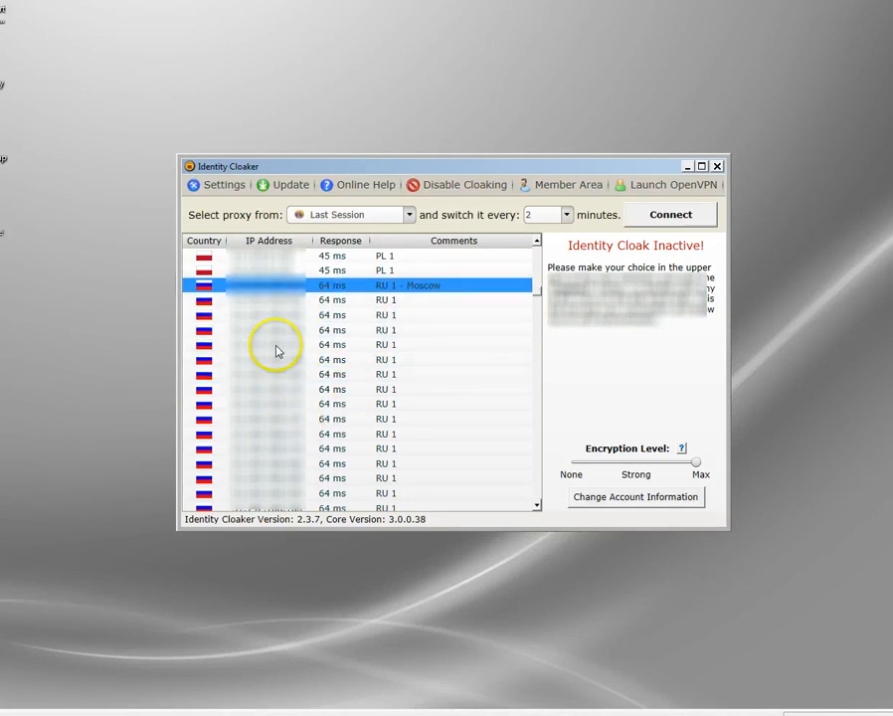
Connect through the Moscow proxy and set the proxy switching interval to 0 minutes.
click(670, 215)
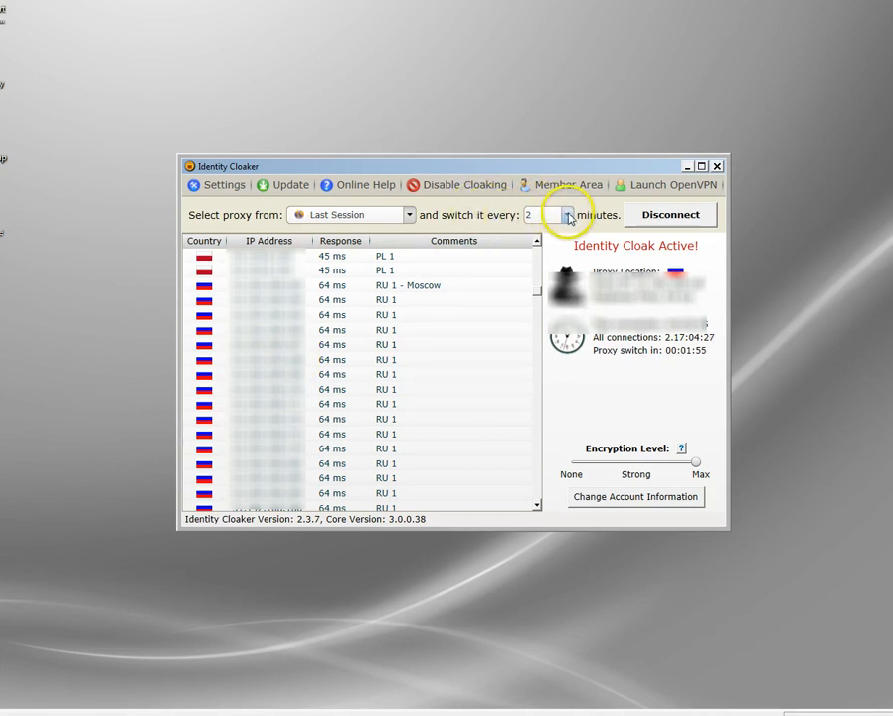
click(567, 215)
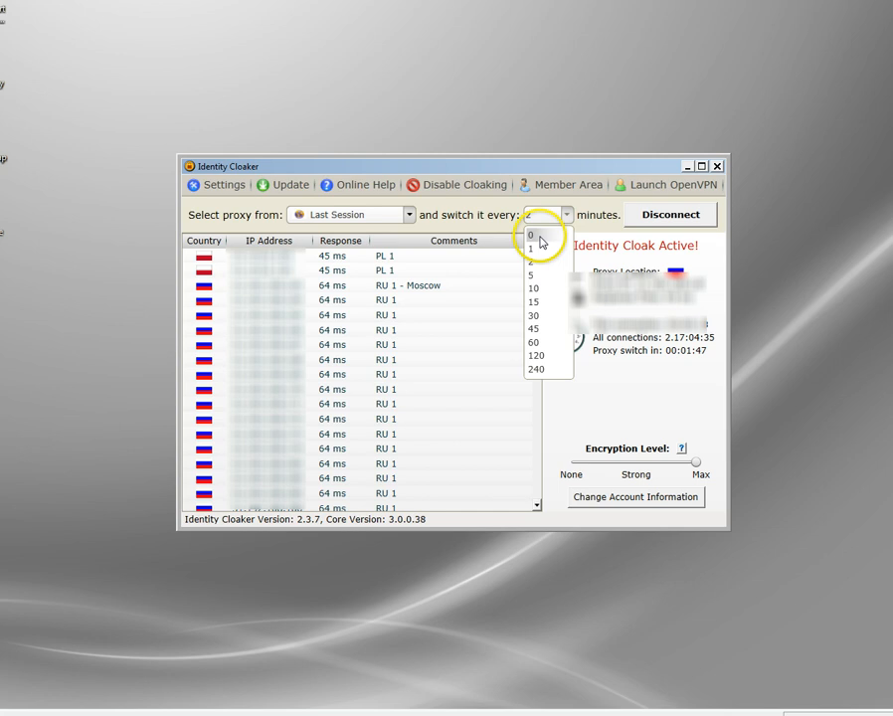
click(531, 235)
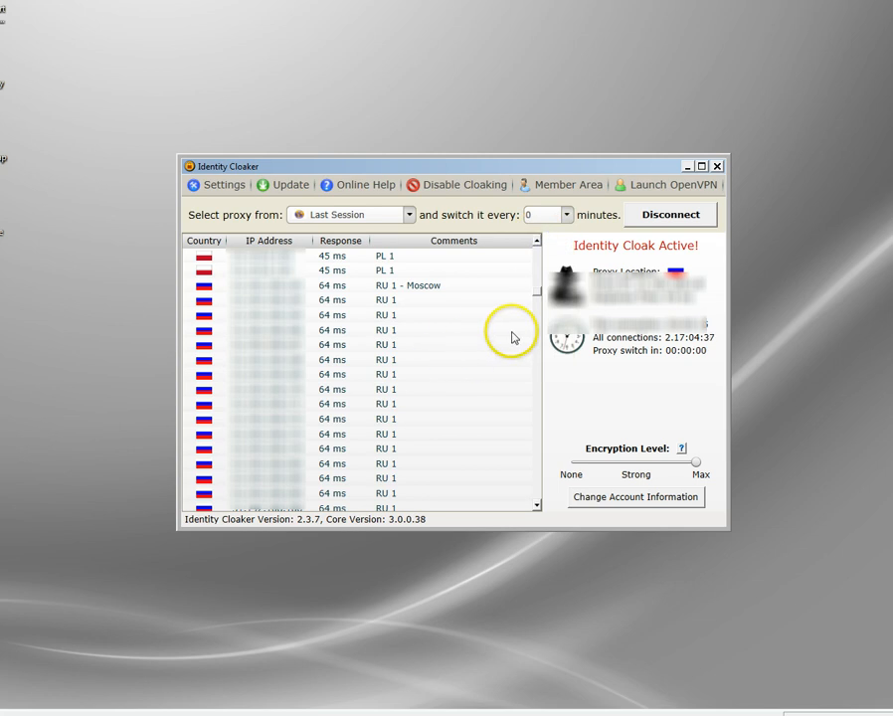
mouse_move(209, 322)
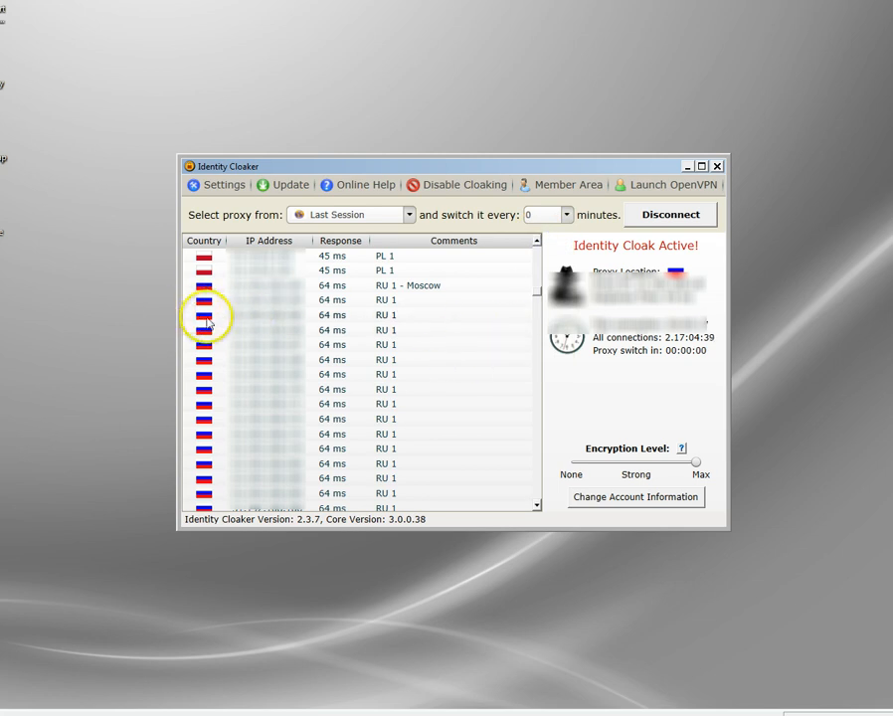
mouse_move(680, 277)
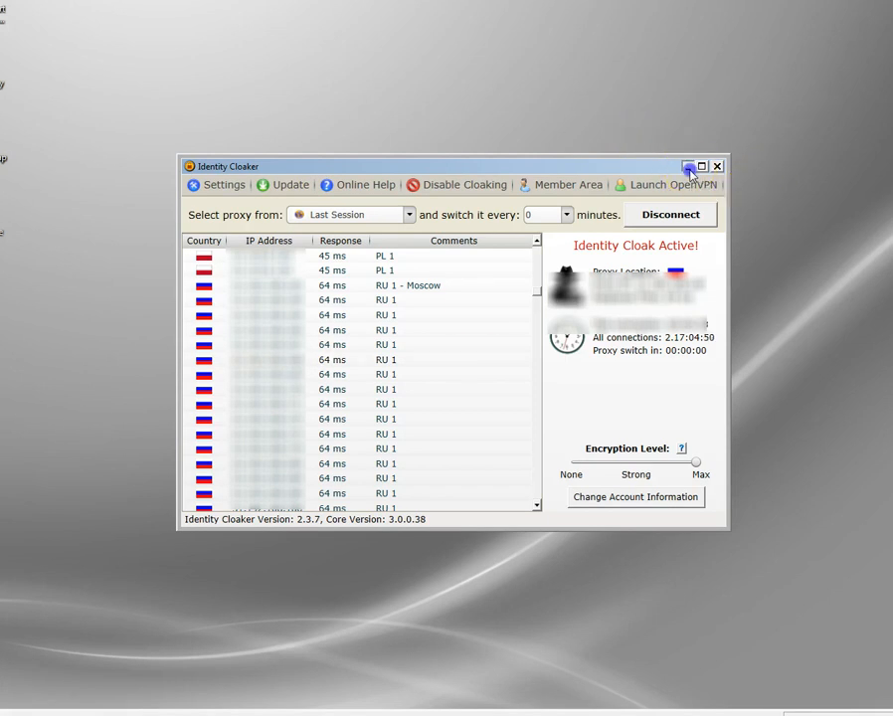
Minimize Identity Cloaker to return to Chrome showing whatismycountry.com.
click(686, 167)
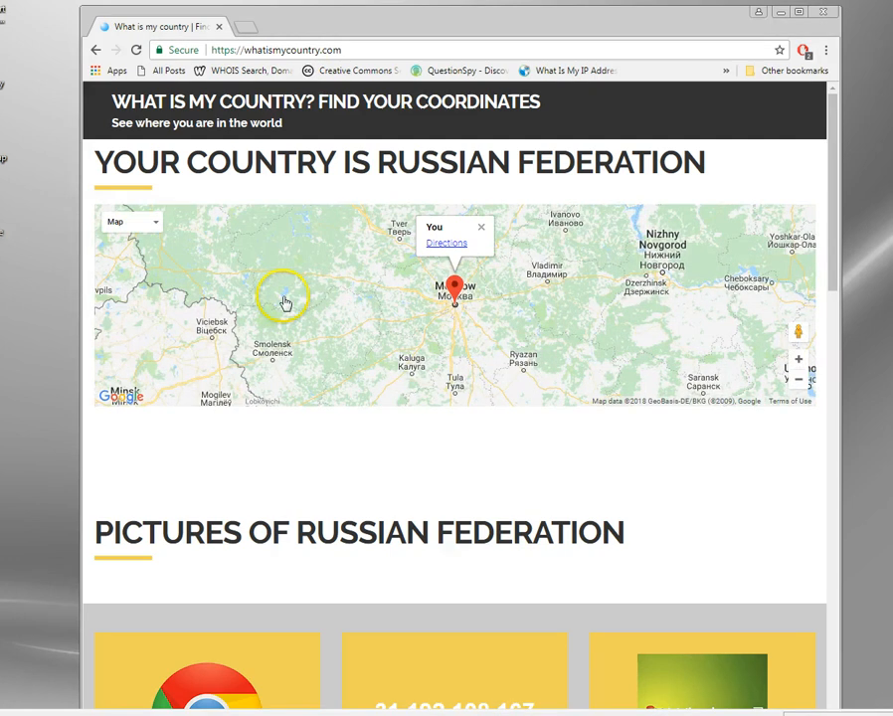
mouse_move(376, 299)
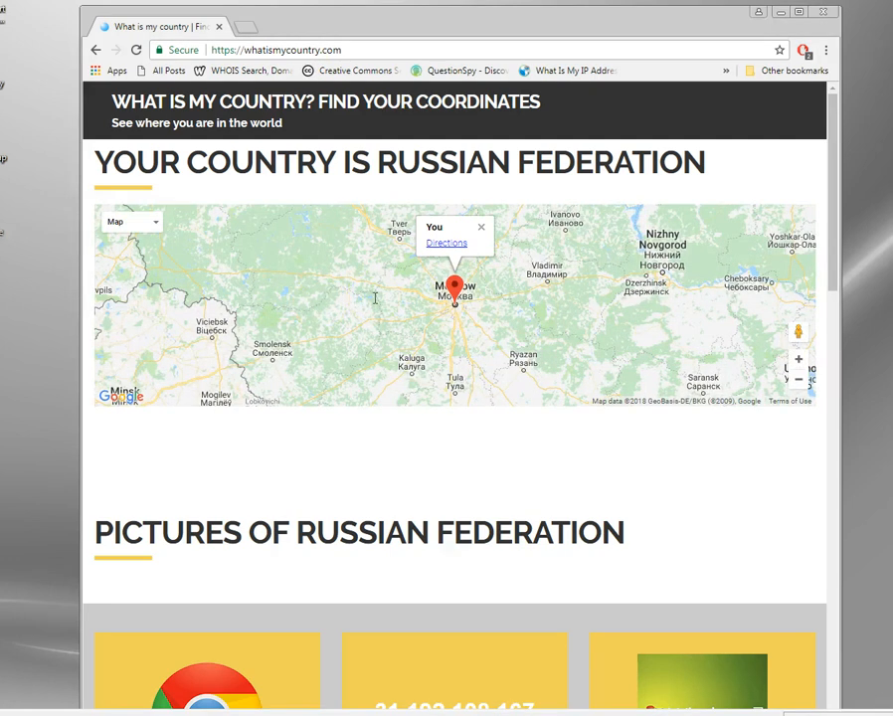